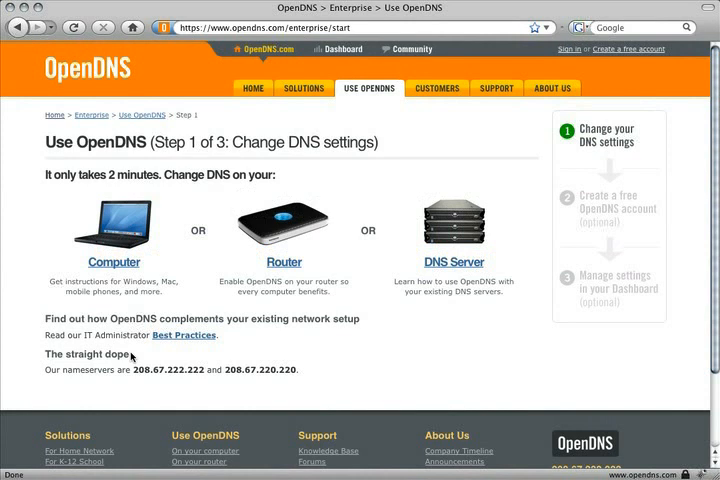
Step: Show OpenDNS's router setup instructions for Linksys and scroll through them
click(283, 262)
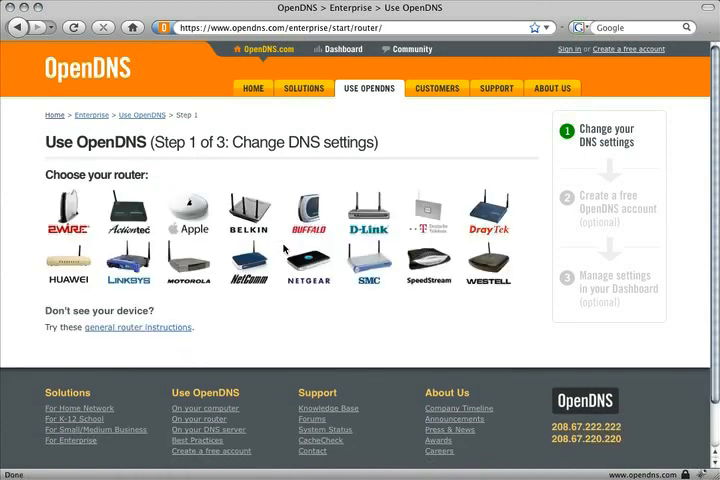
click(128, 262)
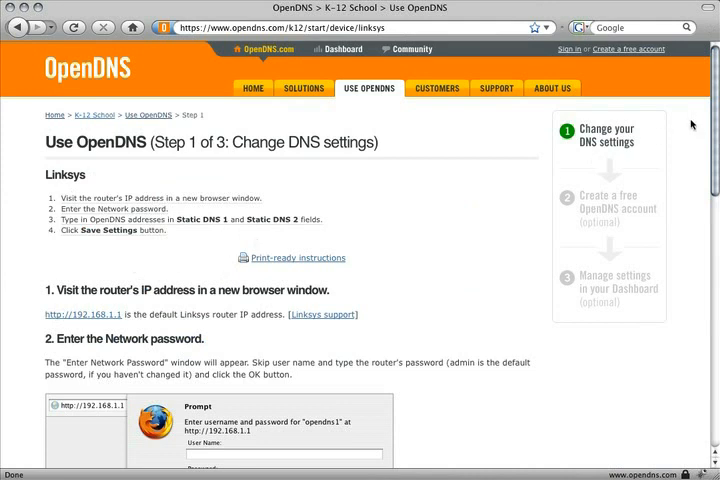
scroll(down, 3)
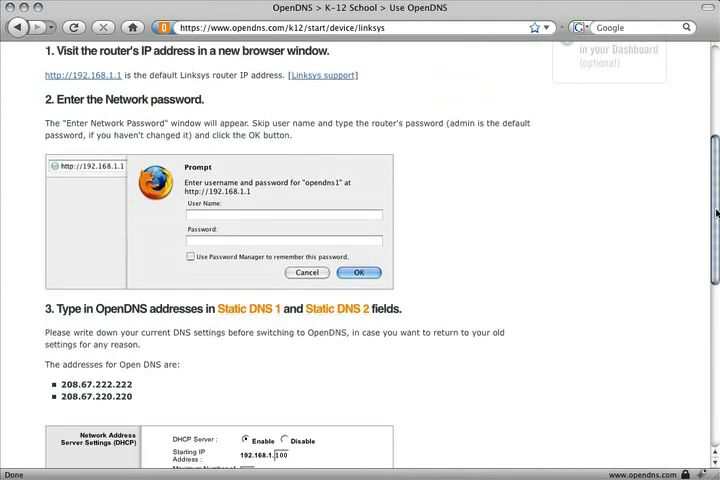
scroll(down, 3)
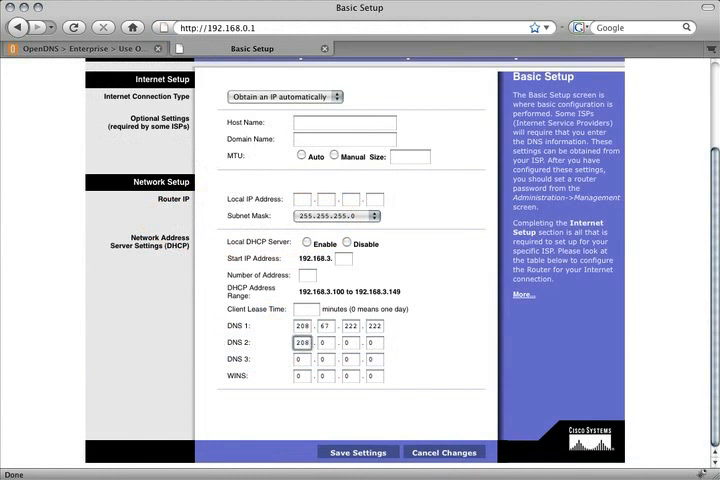
Step: Enter 208.67.222.222 as DNS 1 and 208.67.220.220 as DNS 2 in Basic Setup
text(67)
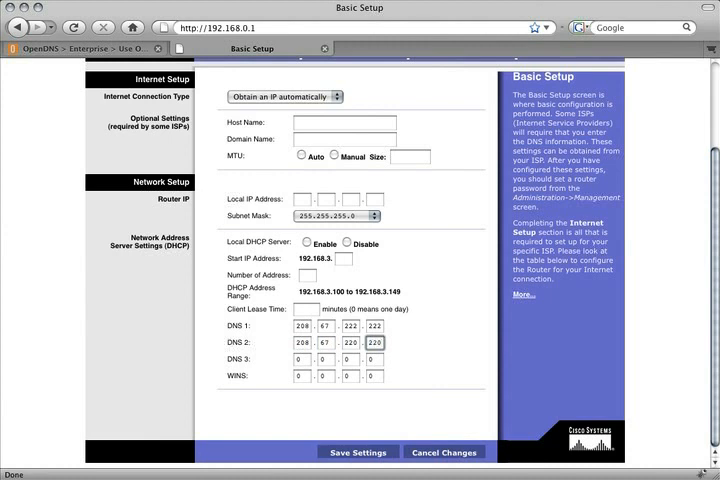
mouse_move(435, 342)
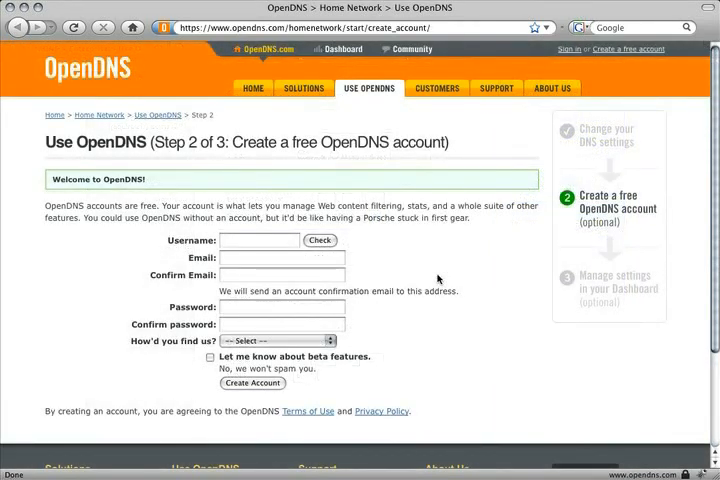
mouse_move(432, 277)
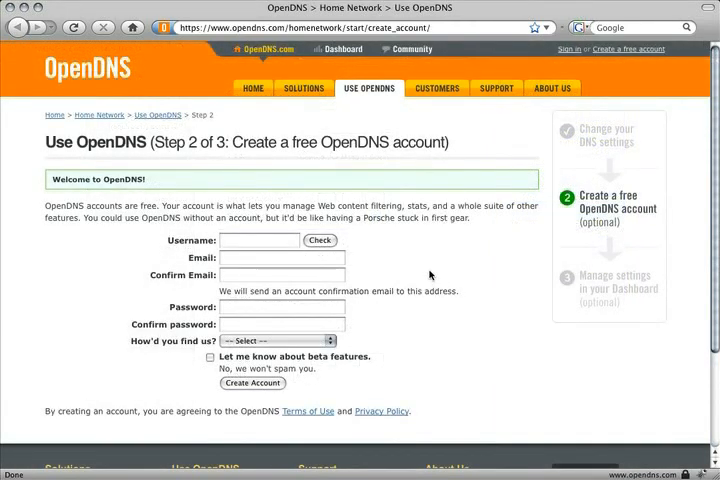
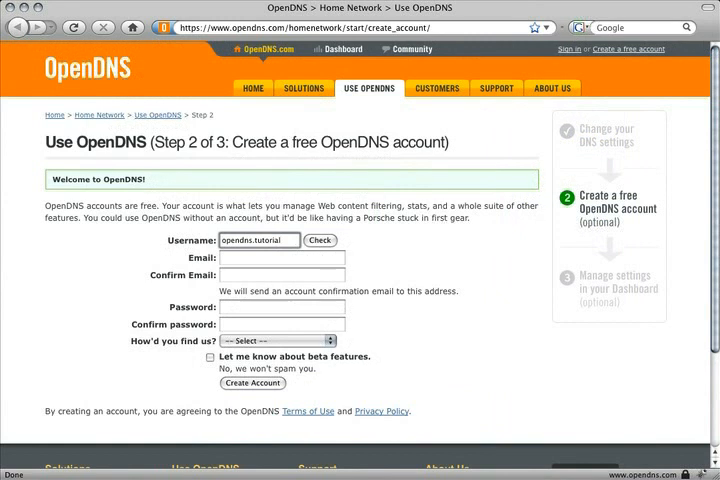
click(320, 240)
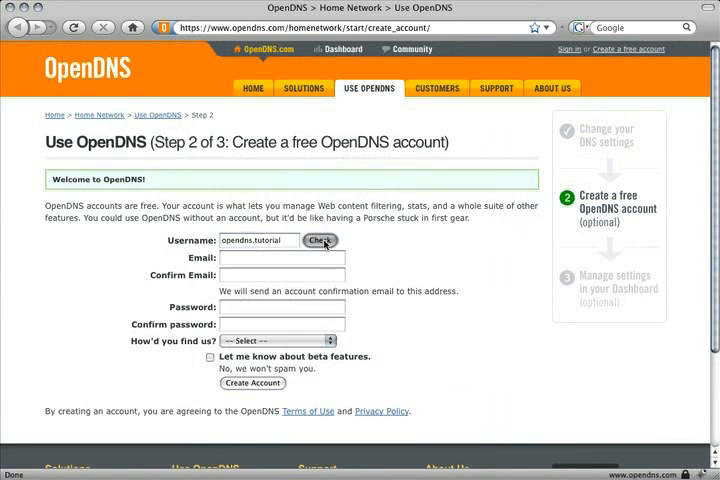
click(321, 240)
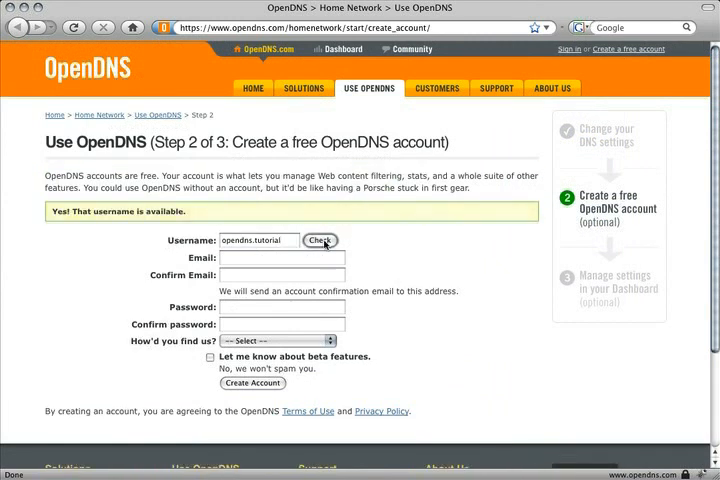
click(282, 257)
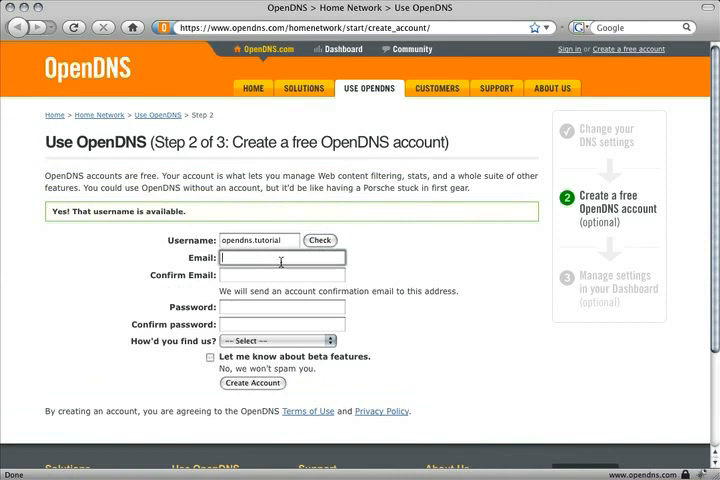
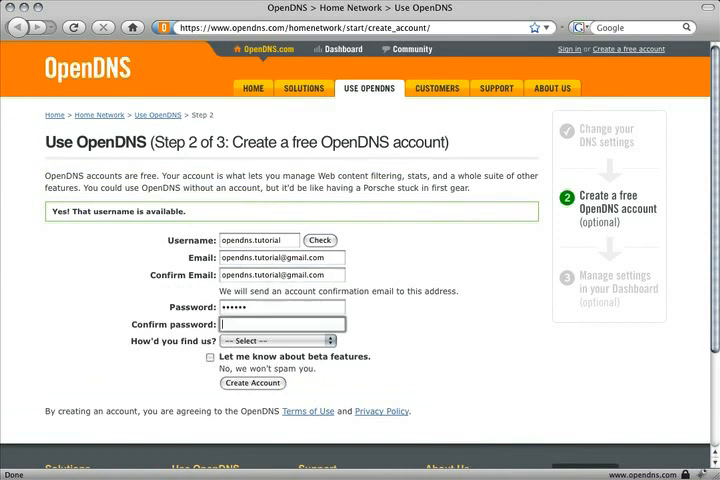
text(••••)
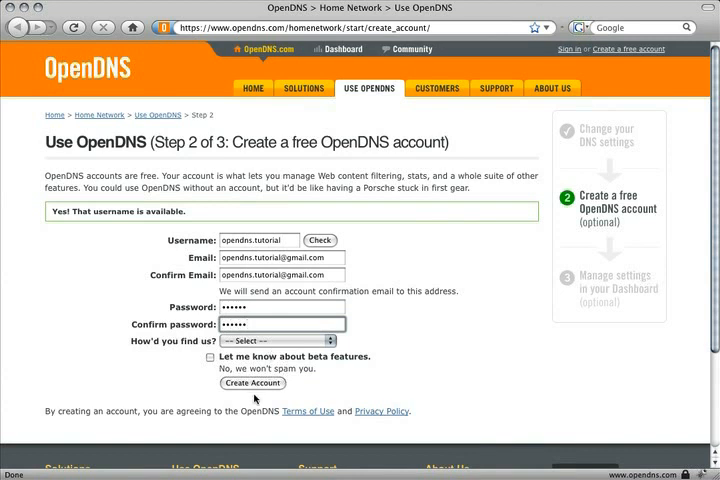
click(252, 383)
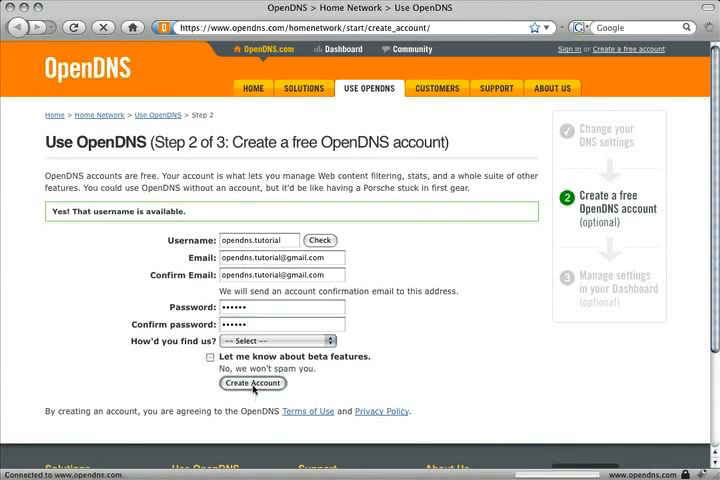
click(252, 383)
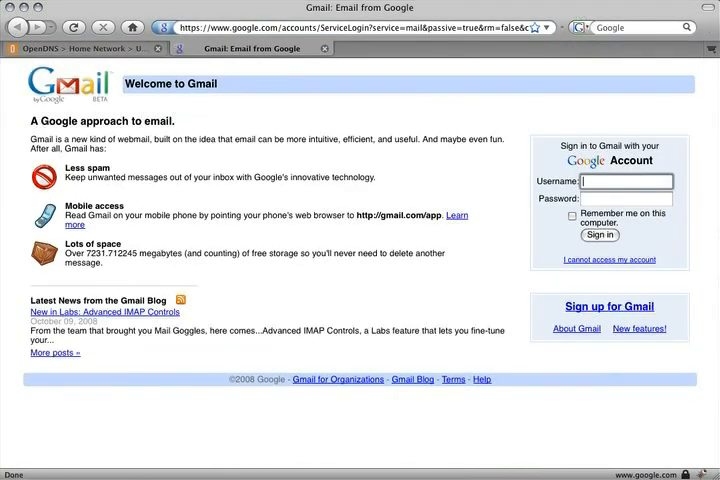
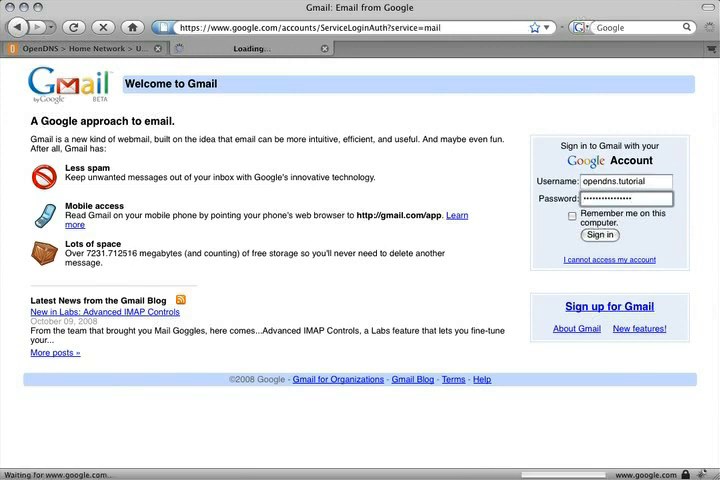
click(599, 235)
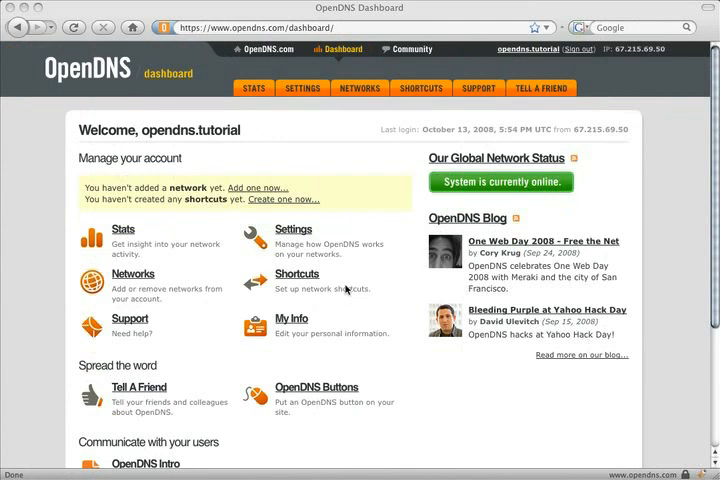
Step: Add the detected IP 67.215.69.50 as a network from the Networks page
click(359, 88)
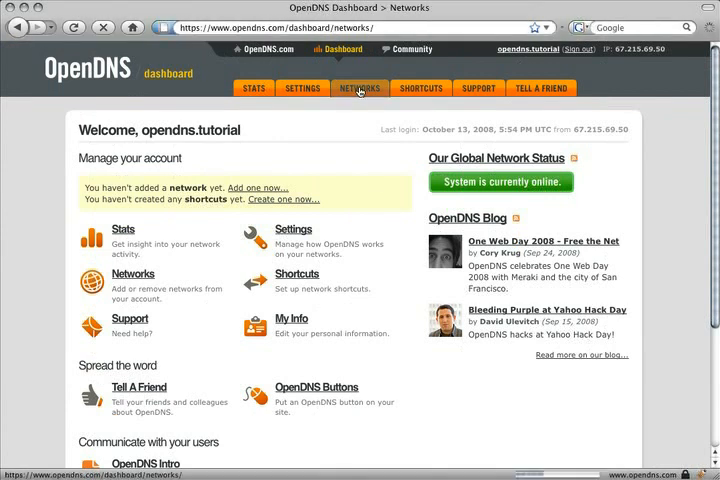
click(359, 88)
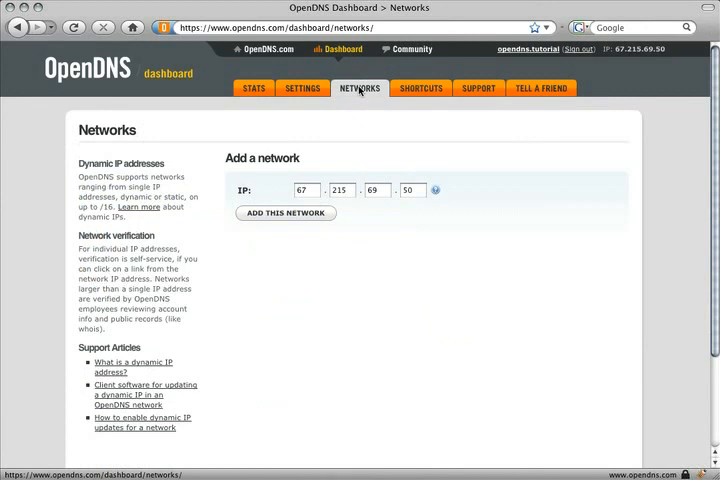
click(286, 213)
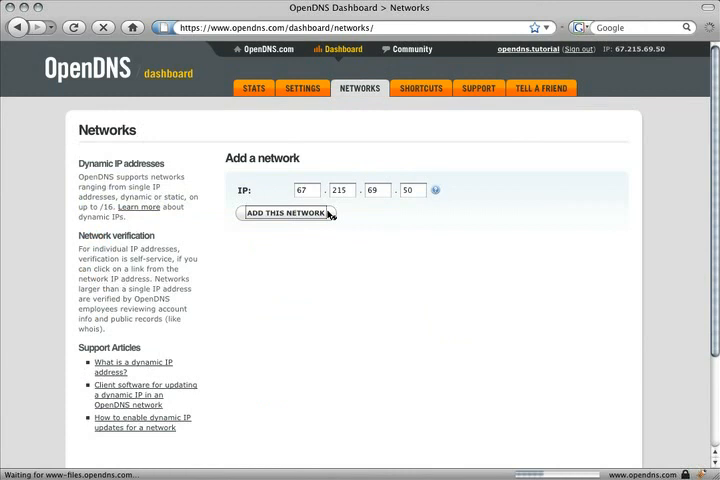
click(285, 212)
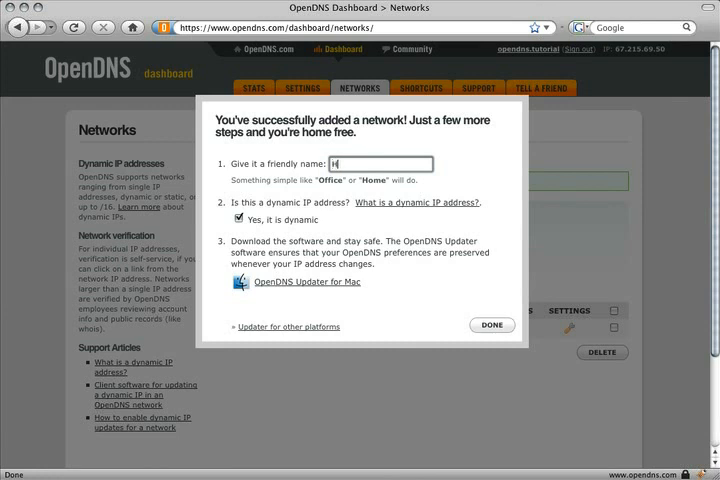
Step: Name the network 'Home', save the OpenDNS Updater download, and finish the network setup
text(ome)
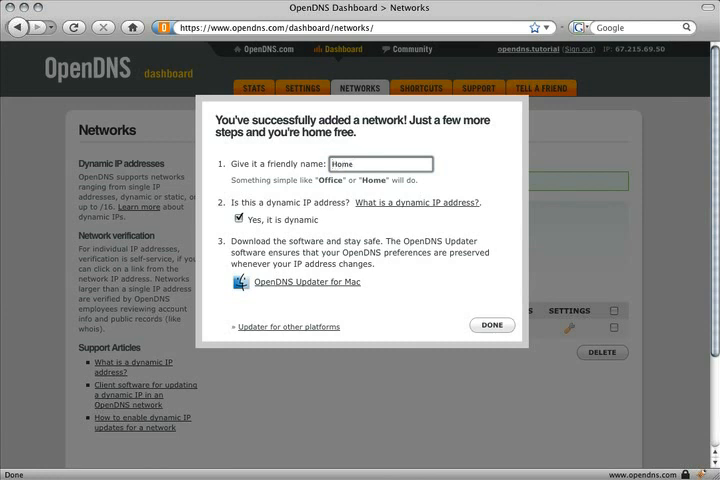
click(297, 282)
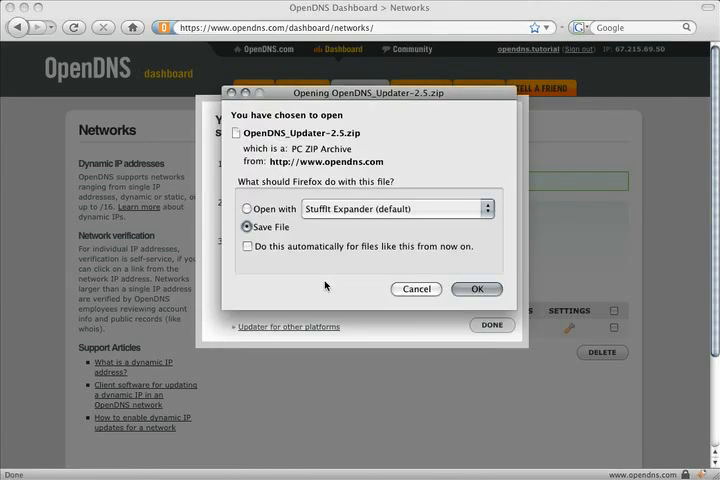
mouse_move(486, 289)
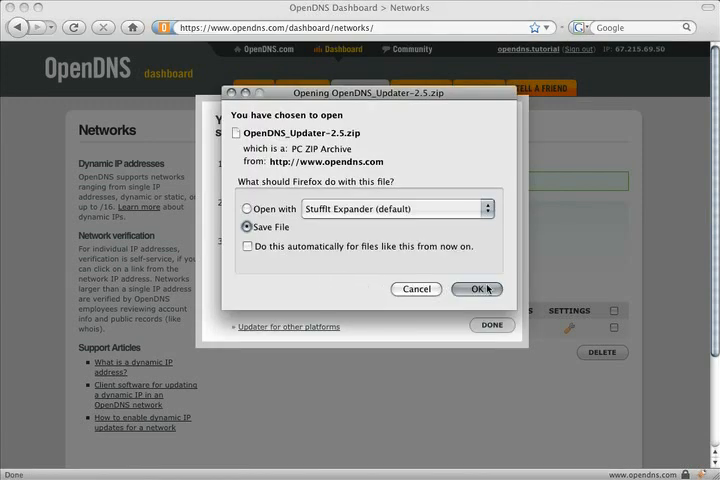
click(476, 289)
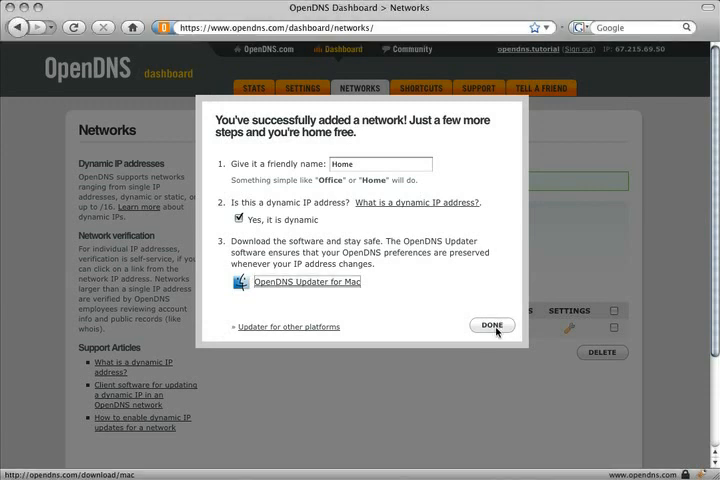
click(491, 325)
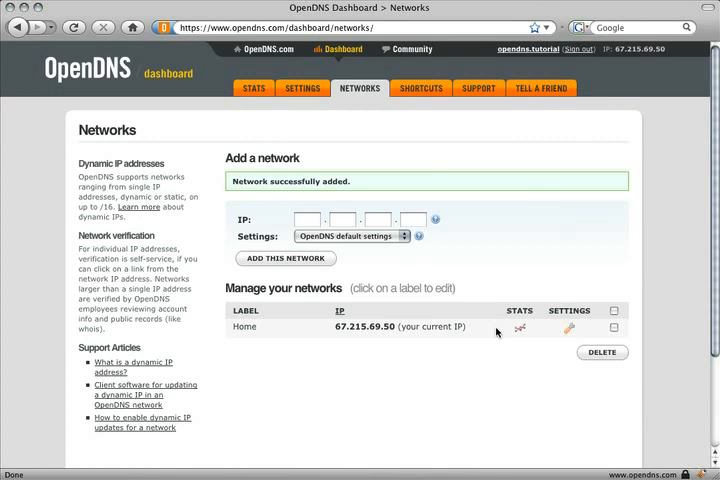
Step: Set the Home network's content filtering level to Low and apply it
click(302, 88)
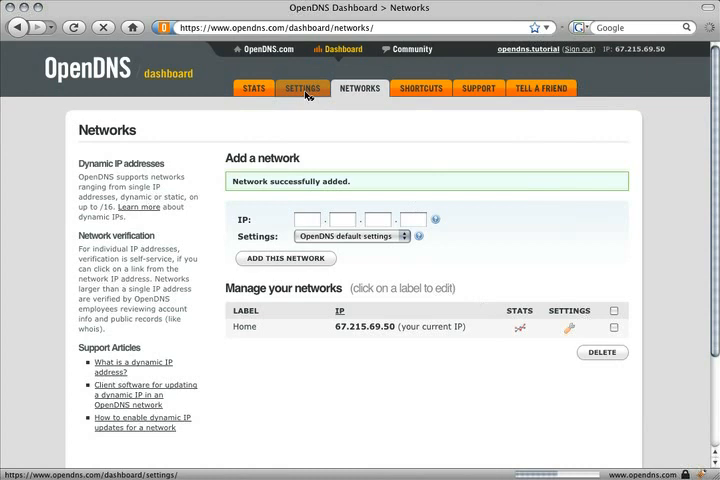
click(303, 88)
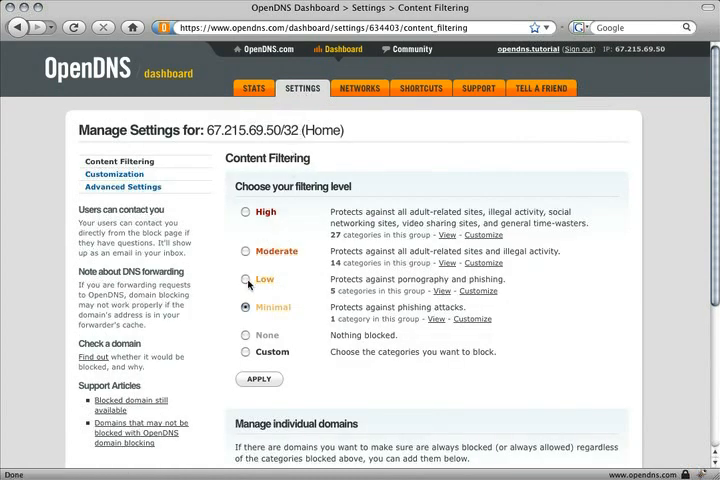
click(245, 279)
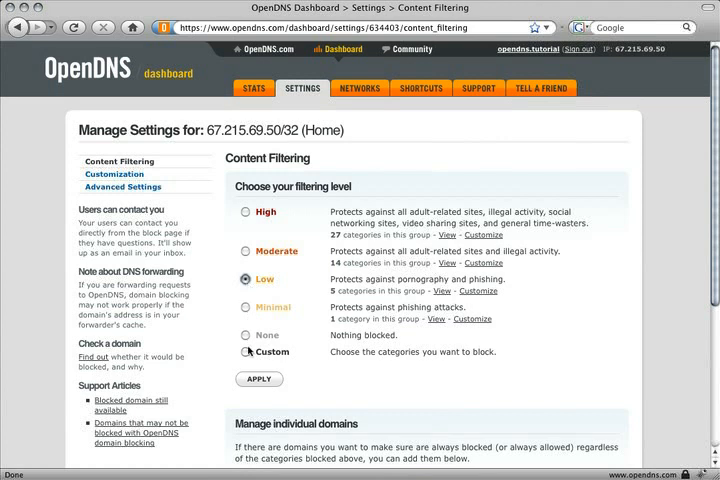
click(259, 378)
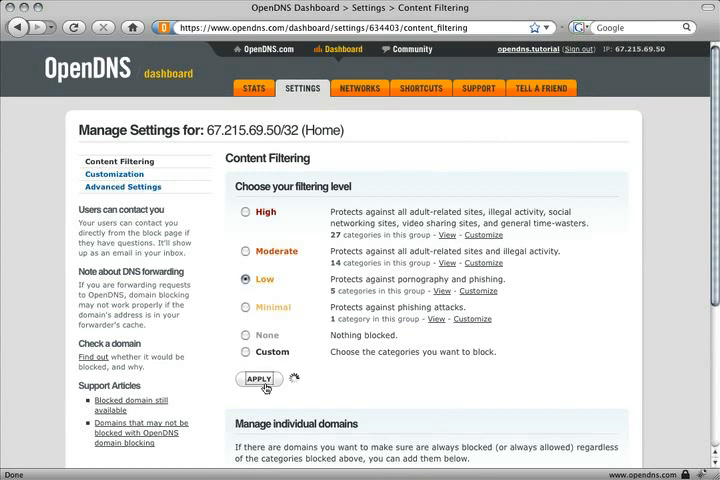
click(258, 378)
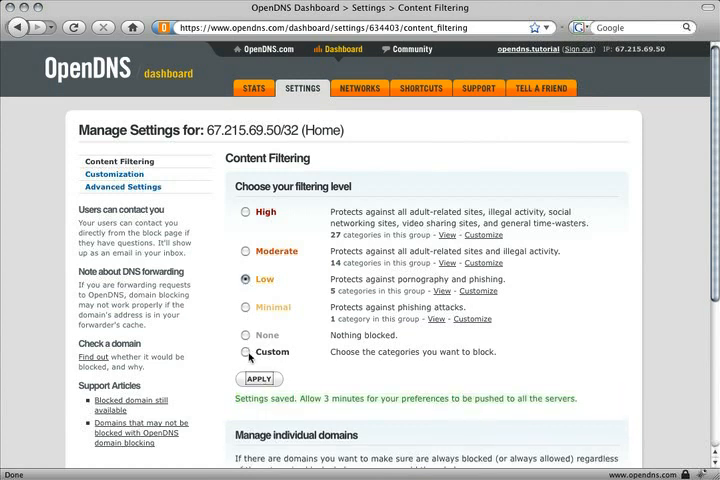
Step: Switch Home's filtering to Custom and review the blocked category checkboxes
click(246, 352)
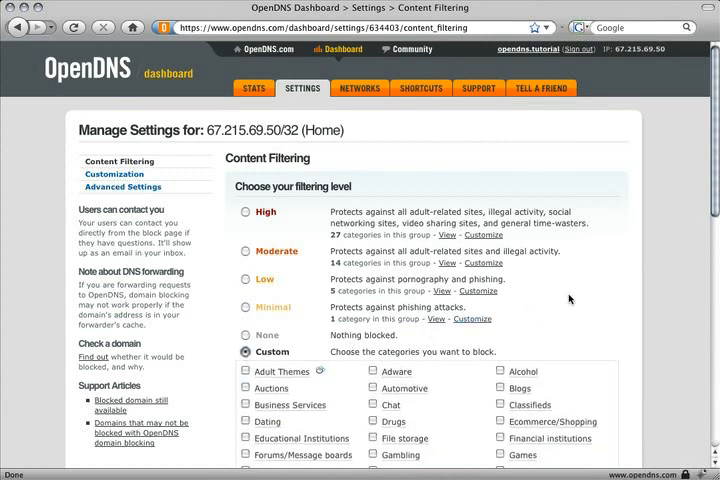
scroll(down, 3)
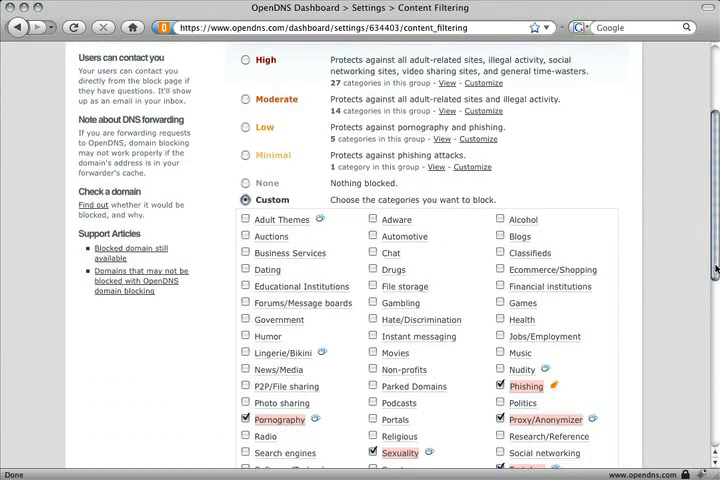
scroll(down, 3)
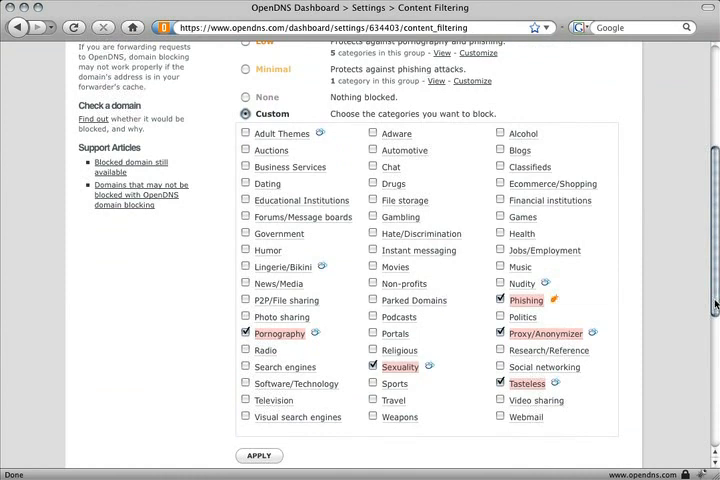
scroll(down, 3)
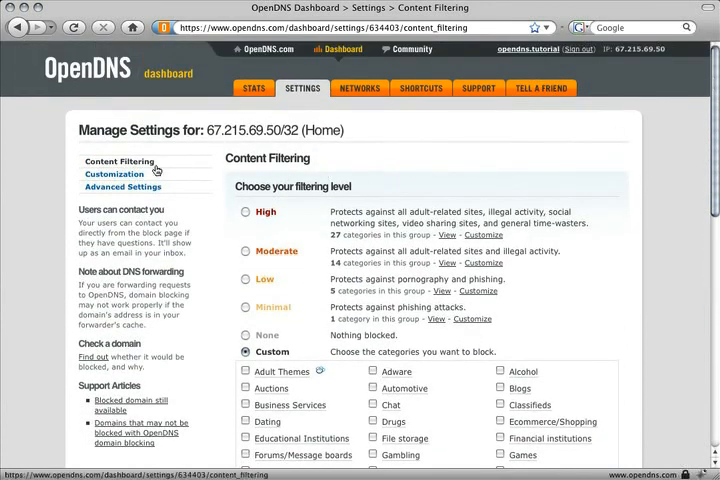
Step: Upload the orange OpenDNS logo under Customization, then edit and save its crop
click(114, 174)
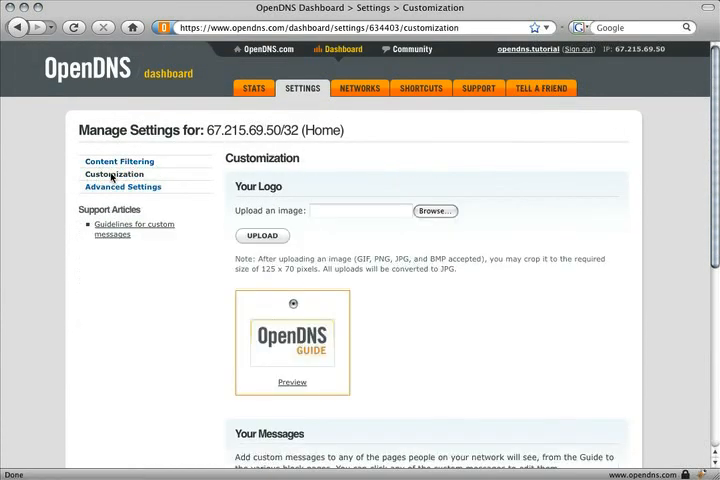
click(435, 211)
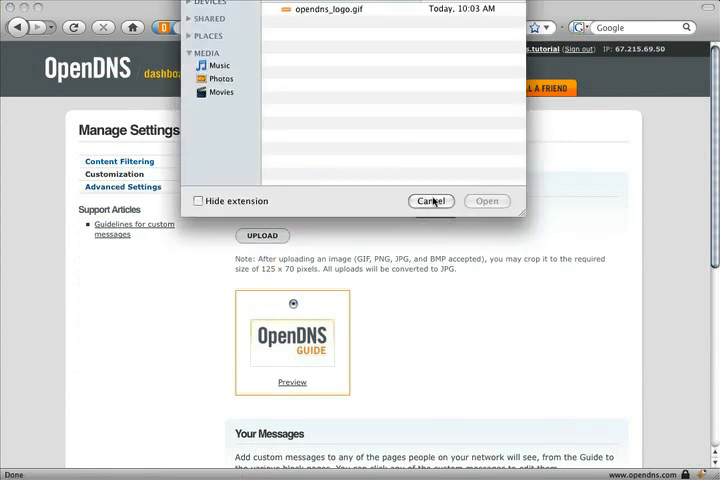
click(431, 201)
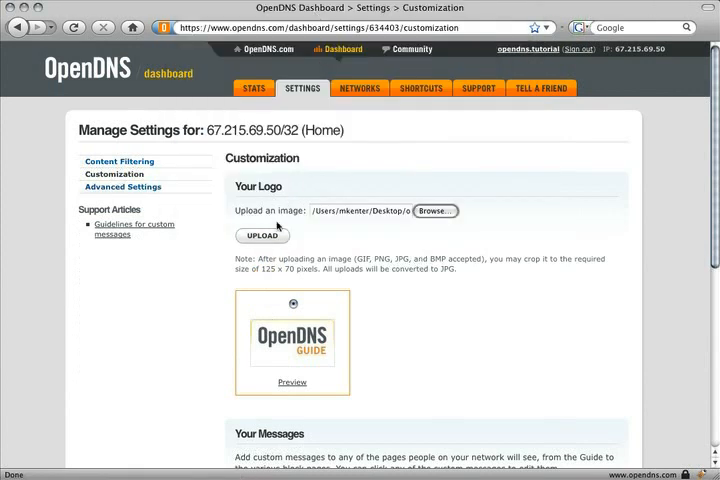
click(262, 236)
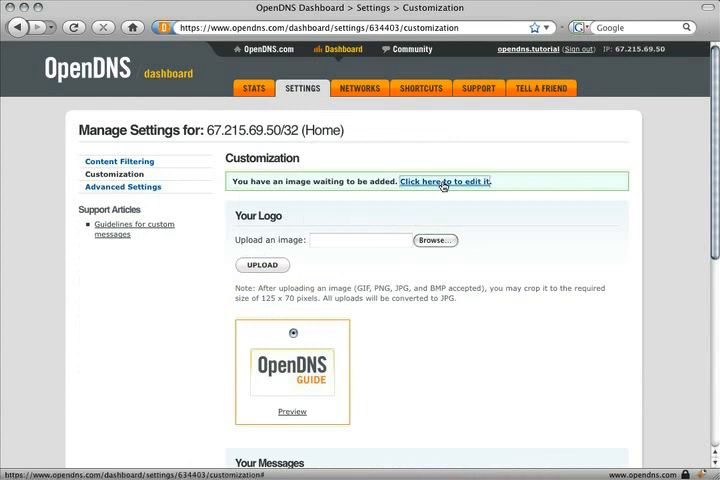
click(445, 181)
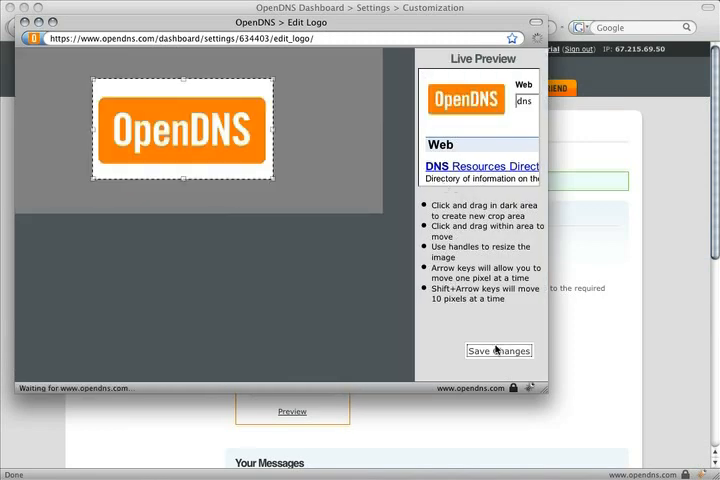
click(499, 350)
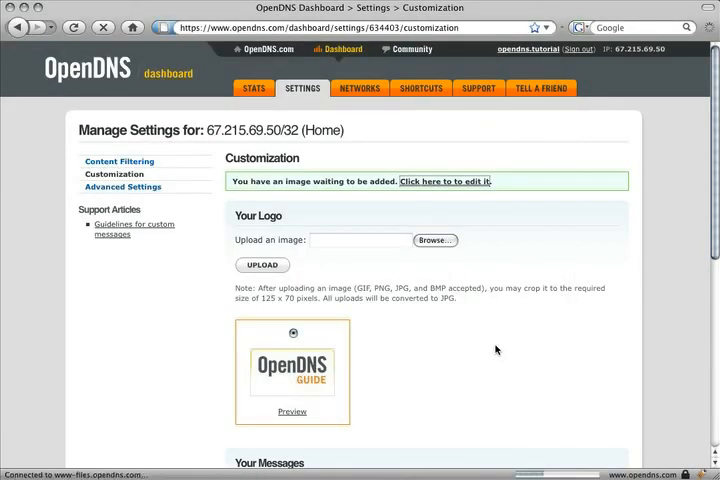
click(444, 181)
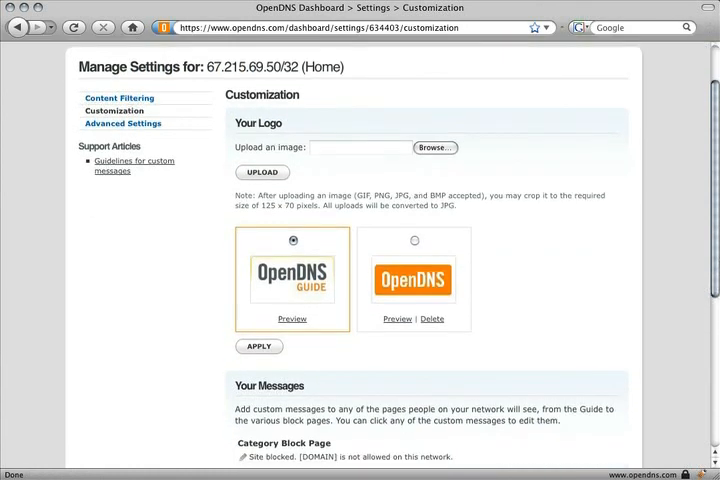
Step: Save the Category Block Page message: 'Site blocked. [DOMAIN] is not allowed on this network.'
scroll(down, 3)
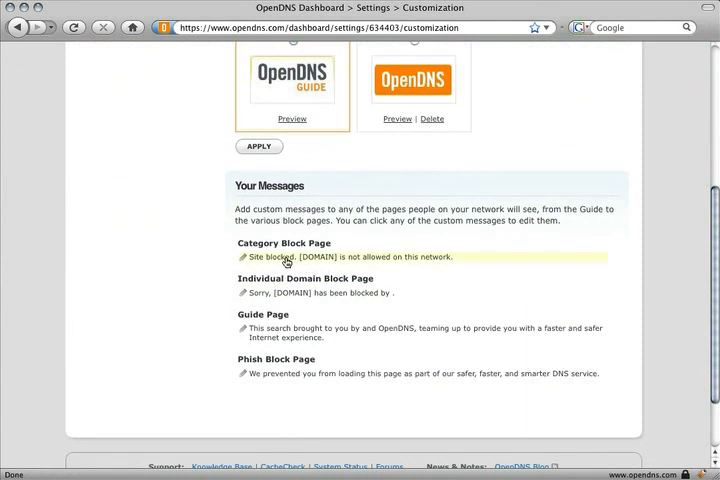
click(345, 257)
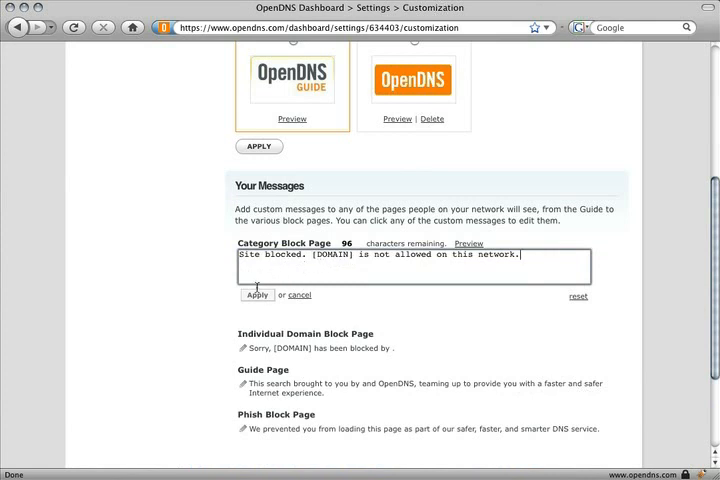
click(257, 294)
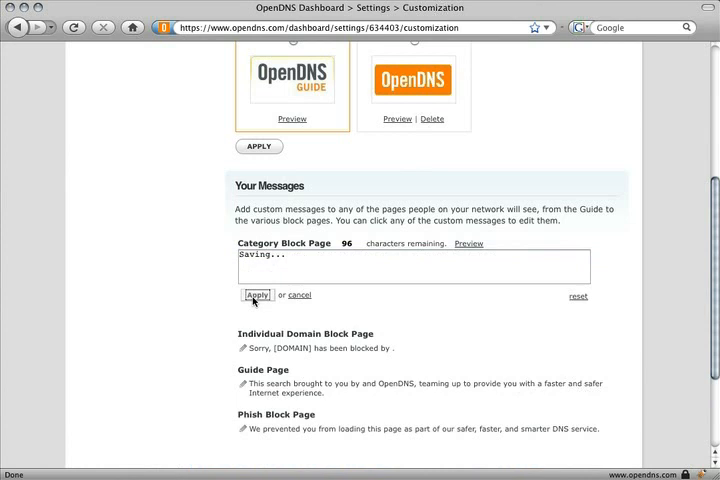